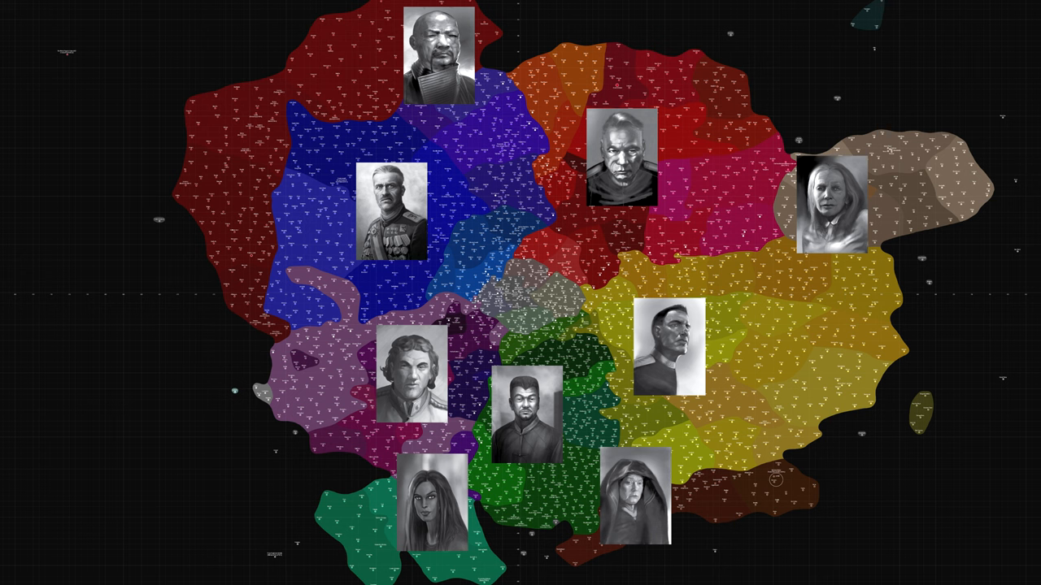
{"action": "left_click", "coordinate": [439, 49]}
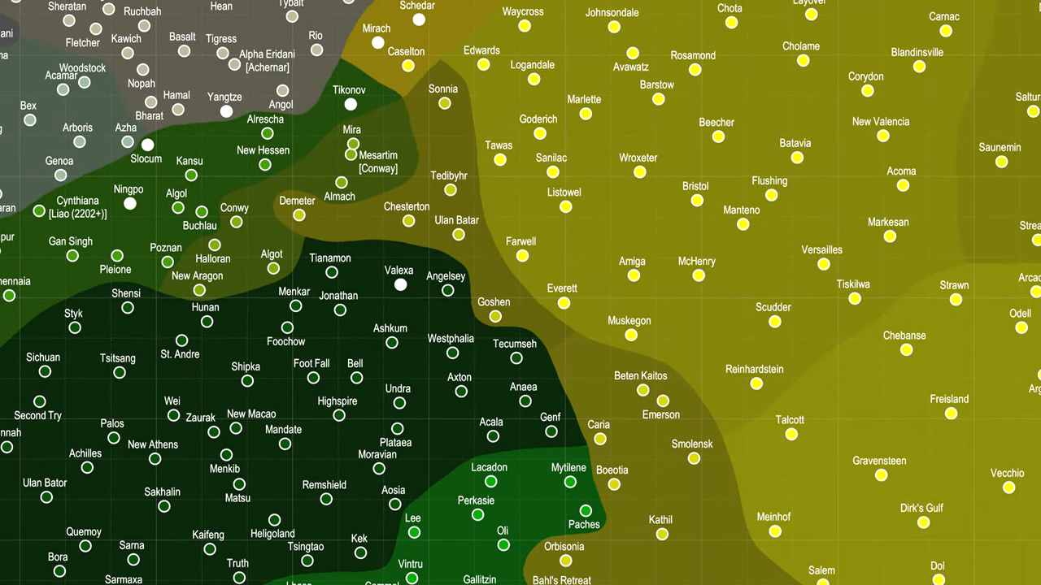
{"action": "scroll", "scroll_direction": "down", "scroll_amount": 3}
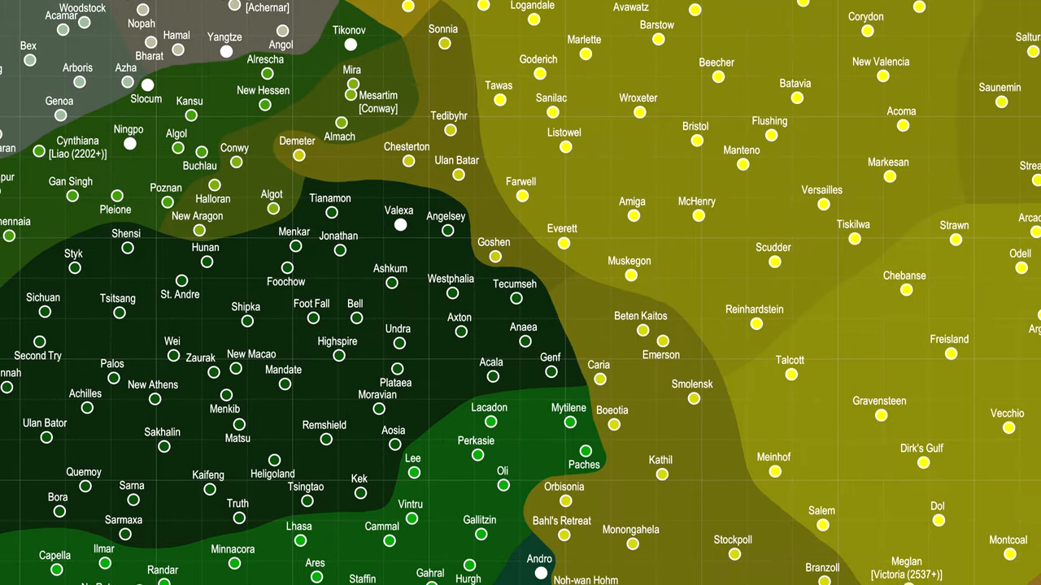
{"action": "scroll", "scroll_direction": "down", "scroll_amount": 3}
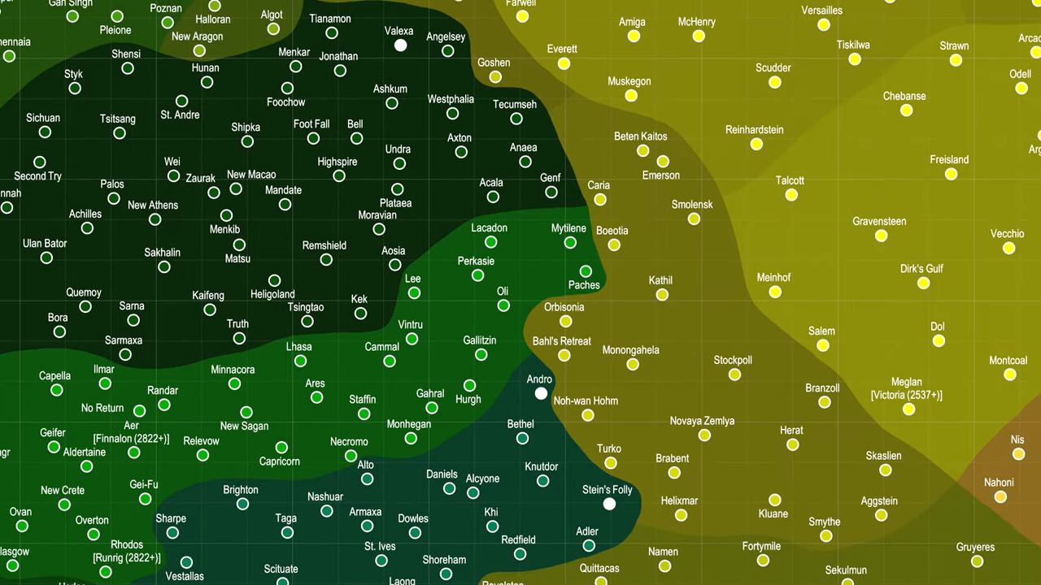
{"action": "scroll", "scroll_direction": "down", "scroll_amount": 3}
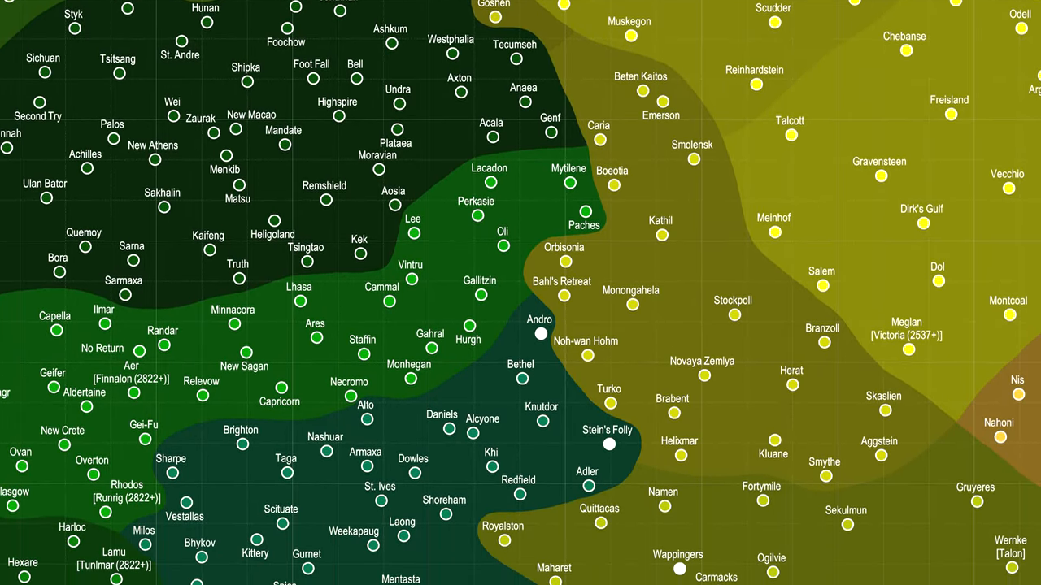
{"action": "scroll", "scroll_direction": "down", "scroll_amount": 3}
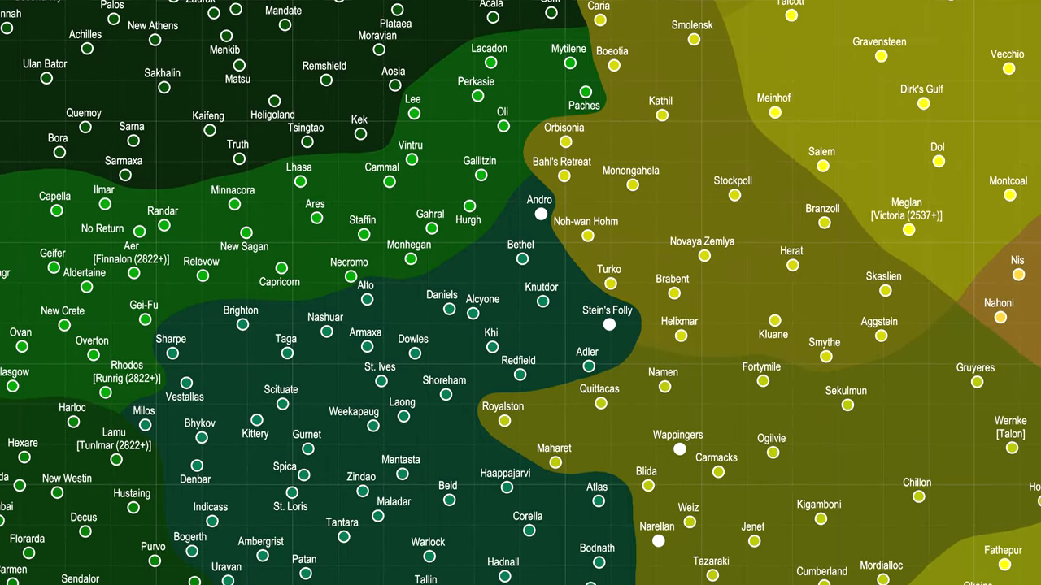
{"action": "scroll", "scroll_direction": "down", "scroll_amount": 3}
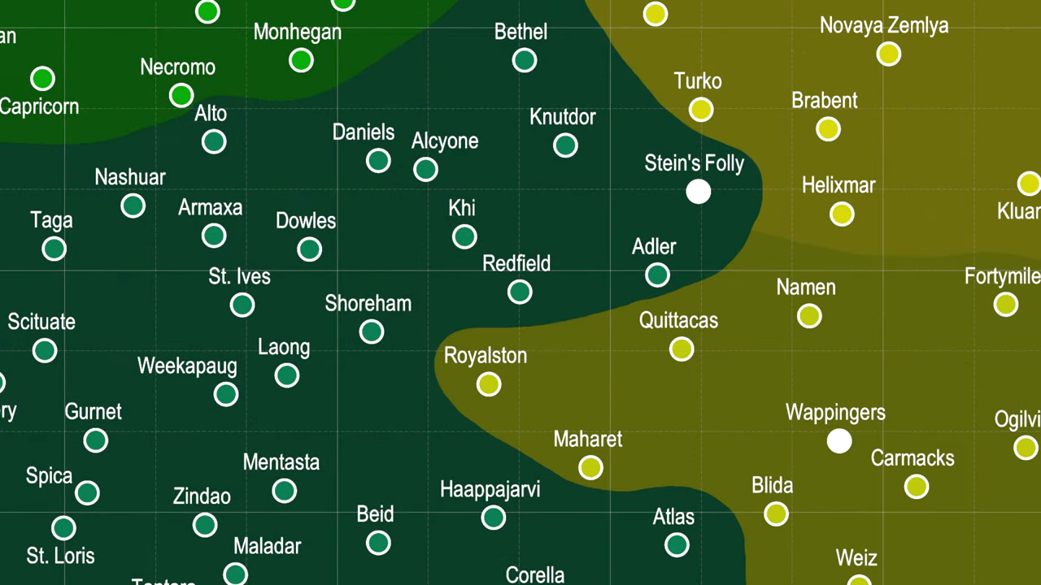
{"action": "left_click", "coordinate": [520, 291]}
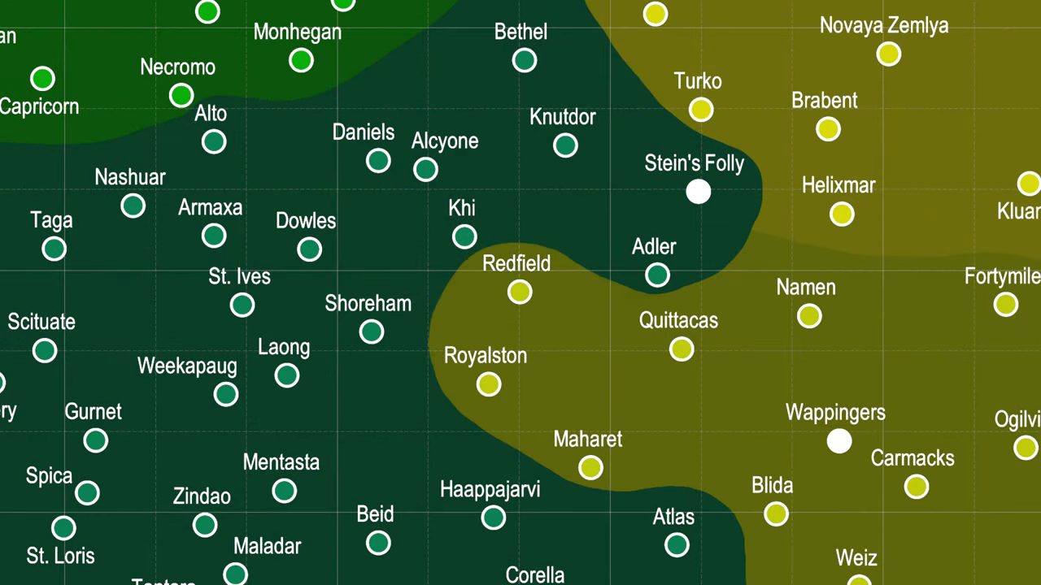